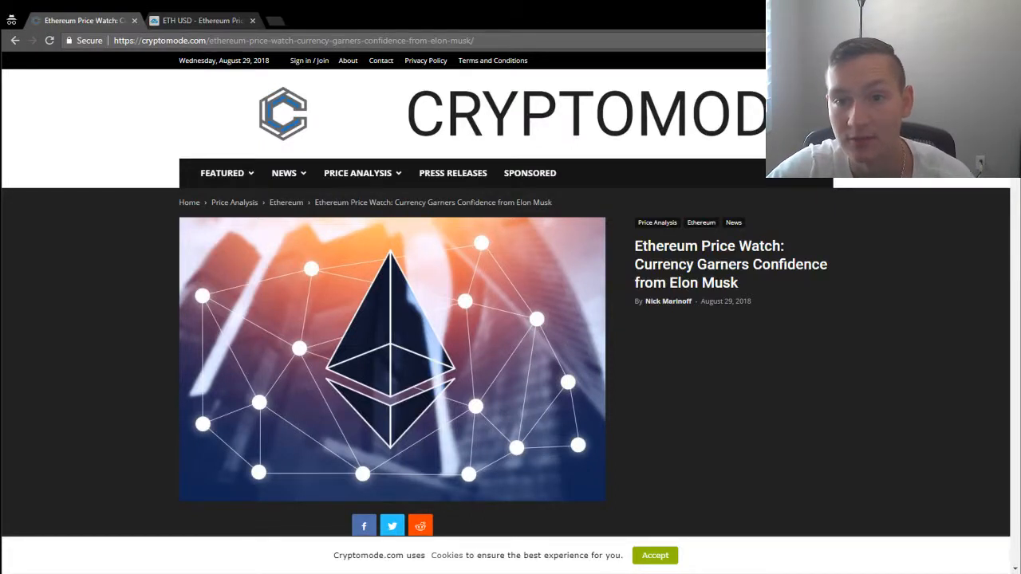
mouse_move(113, 268)
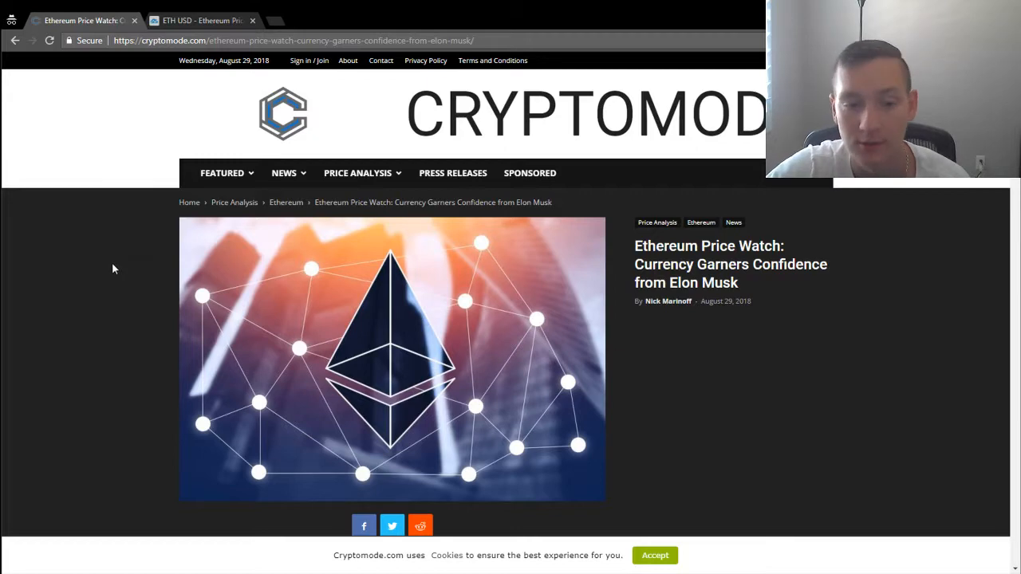
Accept the cookie notice on the Cryptomode Elon Musk Ethereum article
click(654, 556)
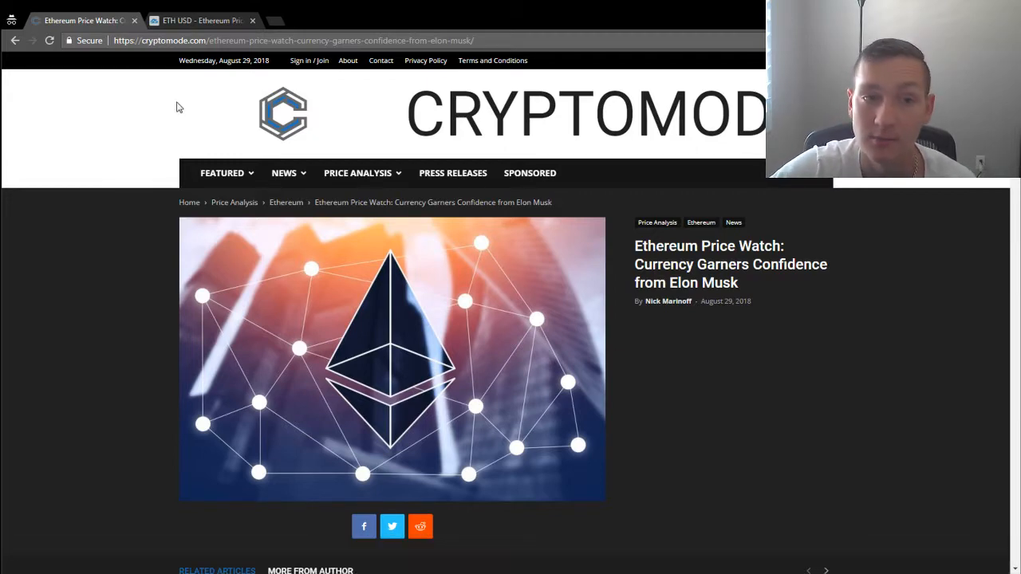
Switch to the ETHUSD tab and set the chart to the 1Mo range
click(202, 20)
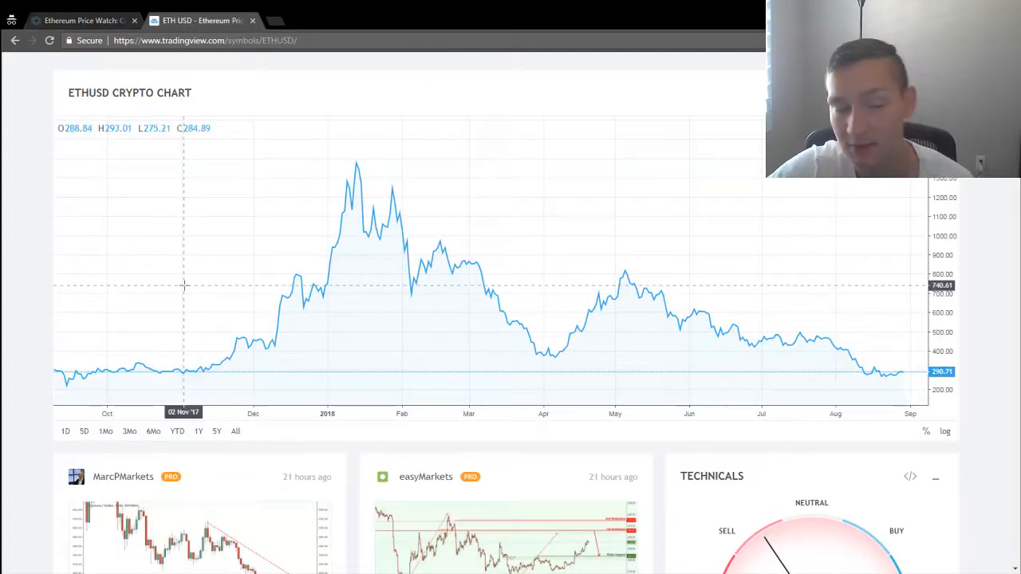
mouse_move(22, 307)
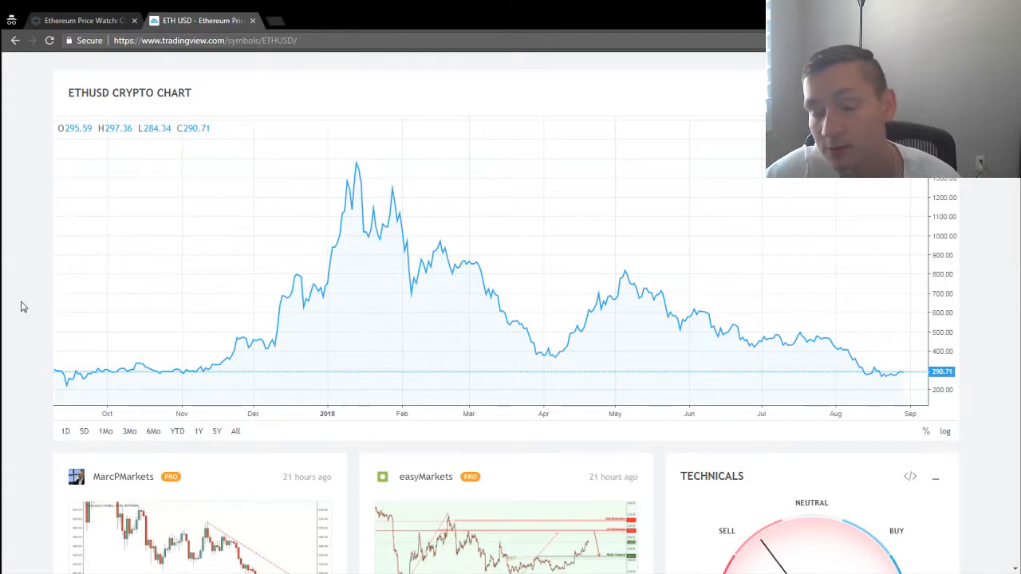
scroll(up, 3)
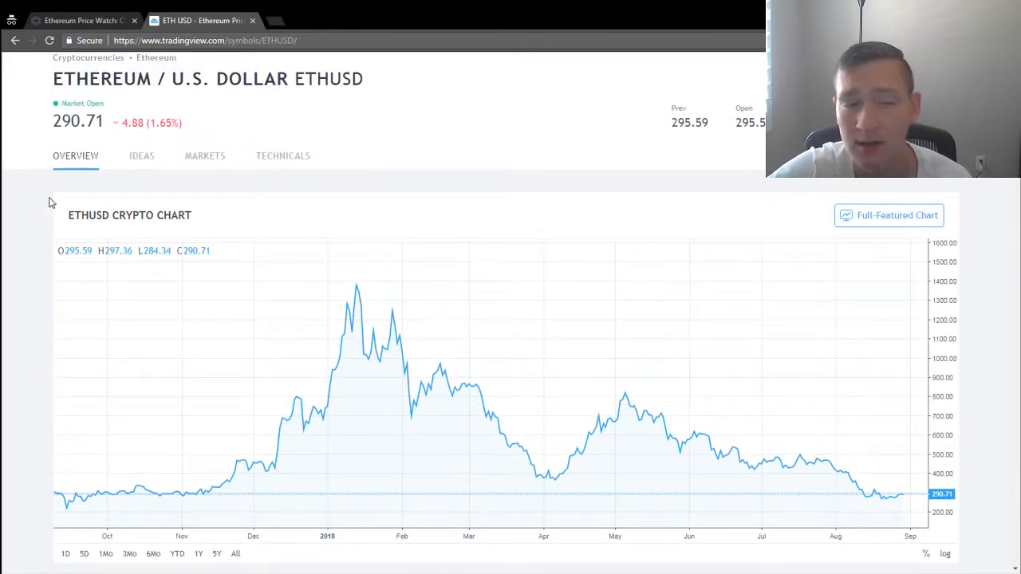
mouse_move(624, 371)
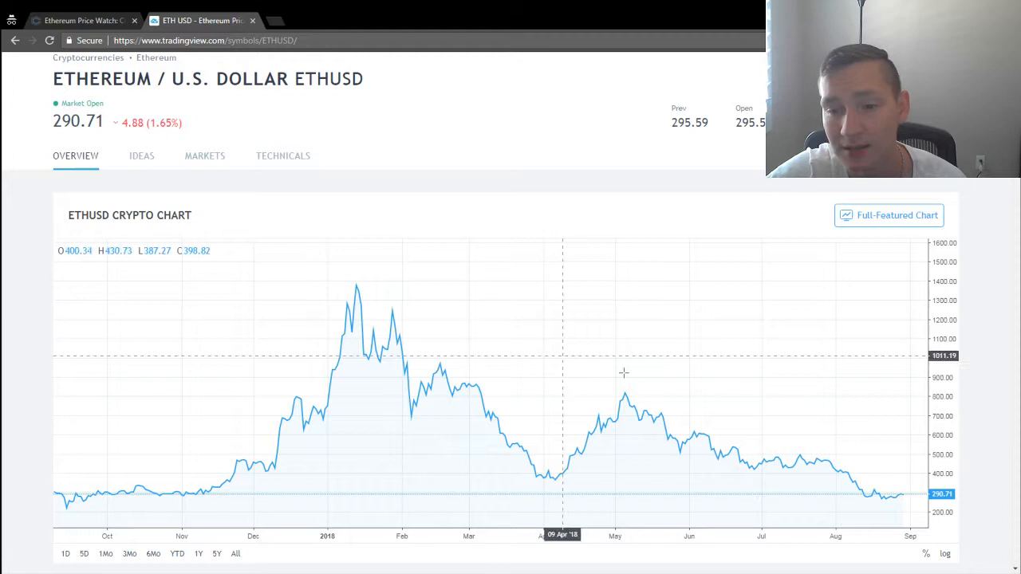
scroll(down, 3)
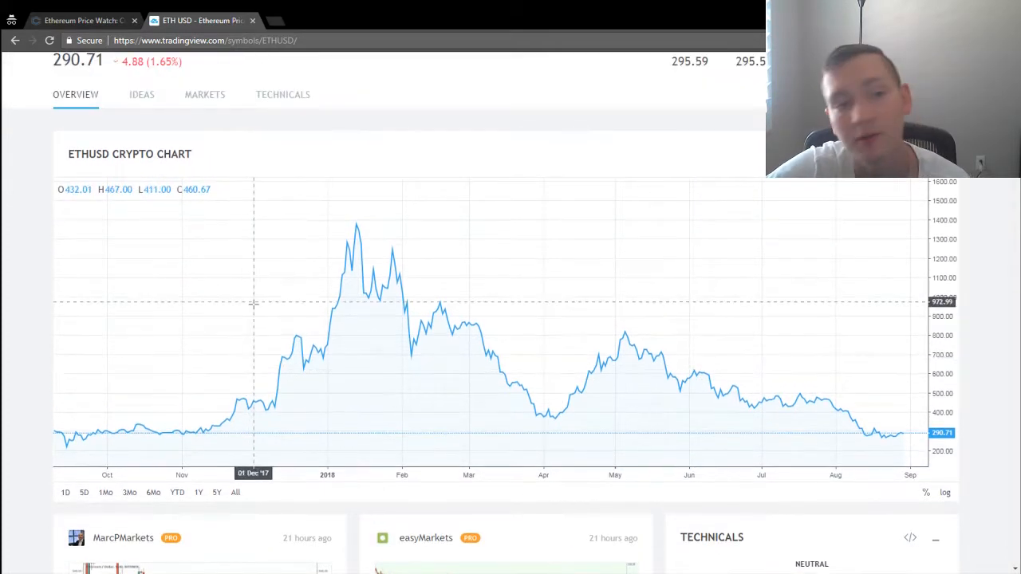
click(106, 492)
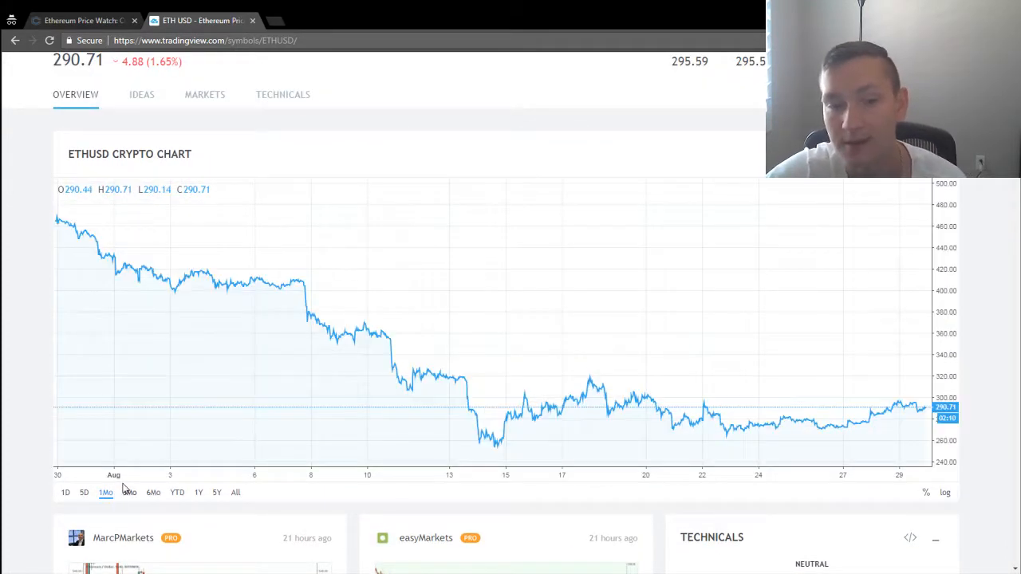
mouse_move(901, 411)
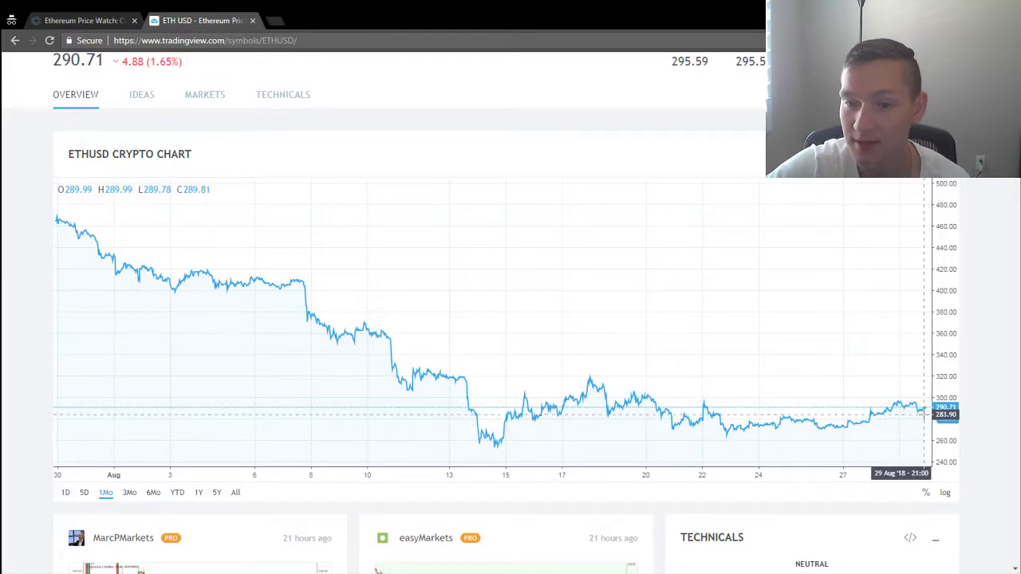
mouse_move(888, 392)
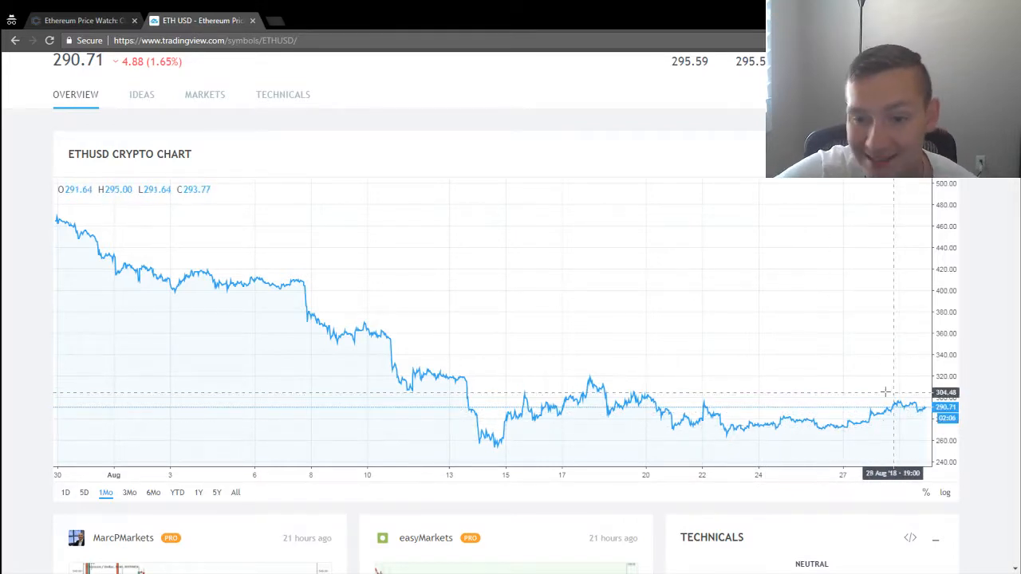
mouse_move(741, 442)
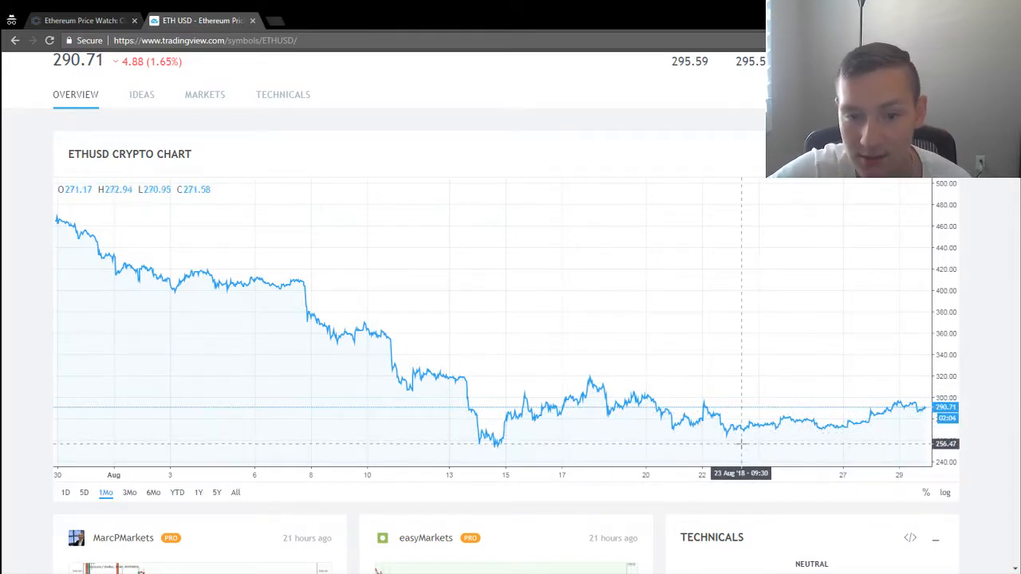
mouse_move(877, 419)
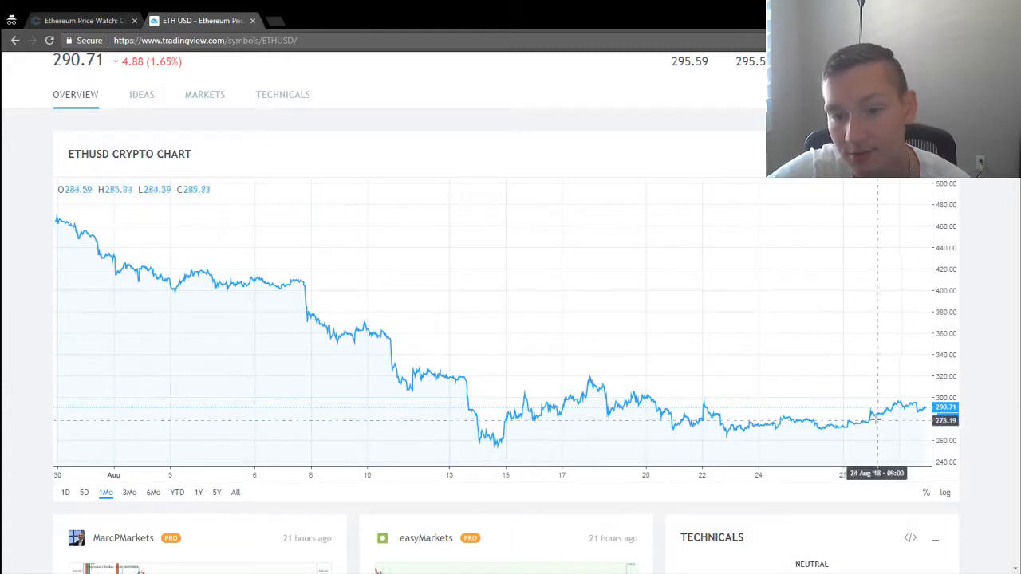
mouse_move(779, 427)
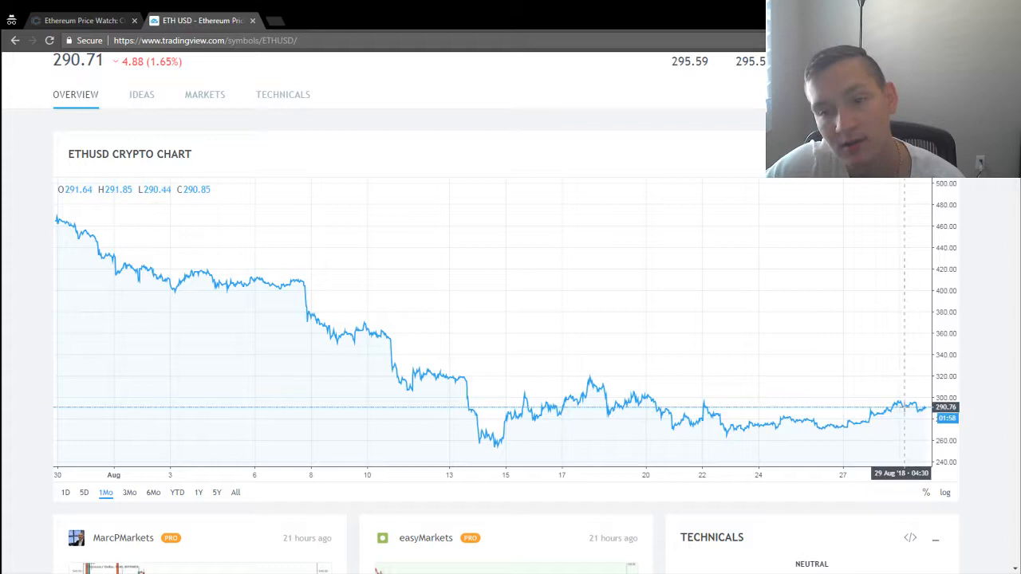
mouse_move(917, 403)
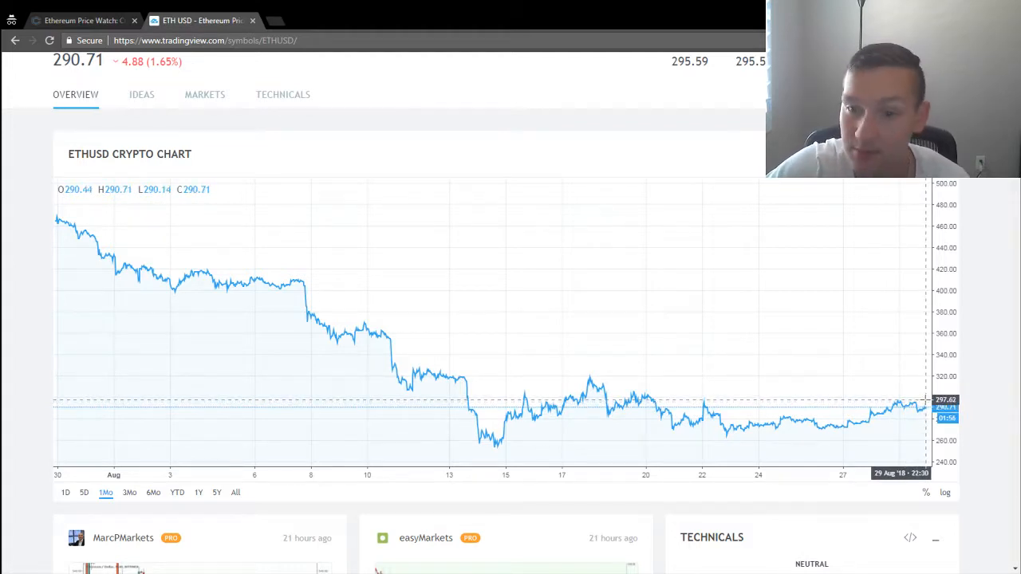
mouse_move(915, 407)
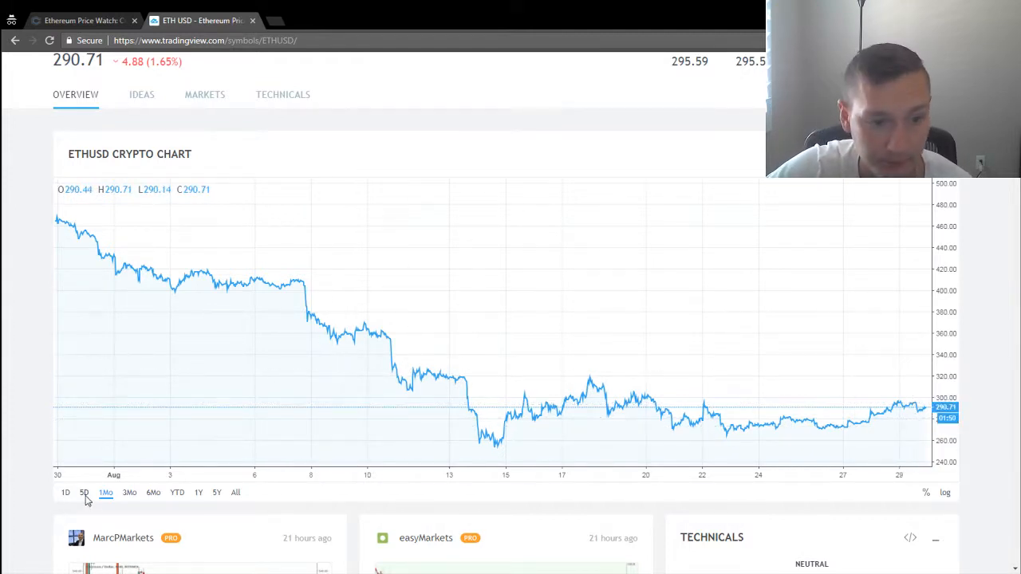
Switch the ETHUSD chart to the 5D range
click(84, 492)
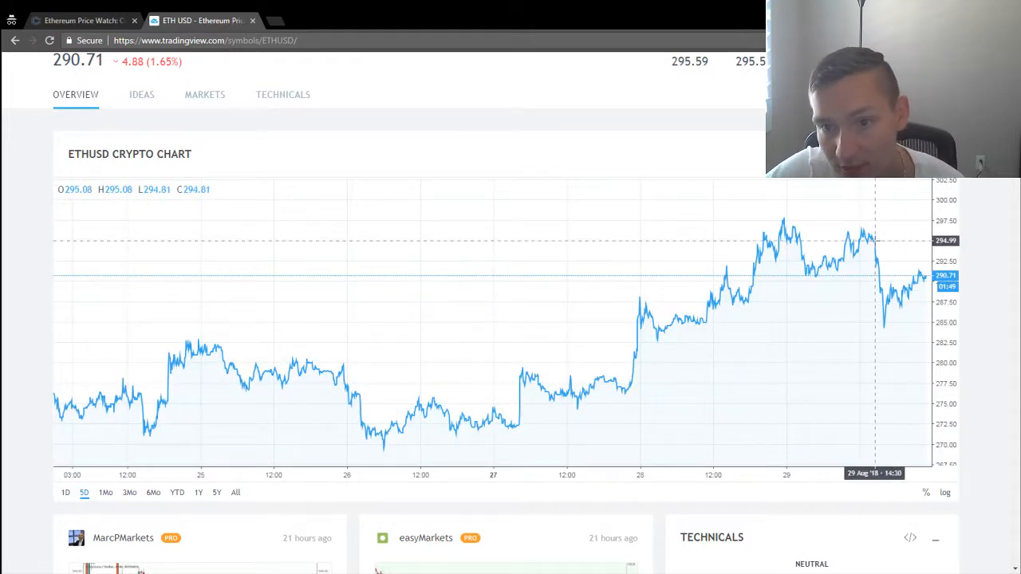
mouse_move(881, 311)
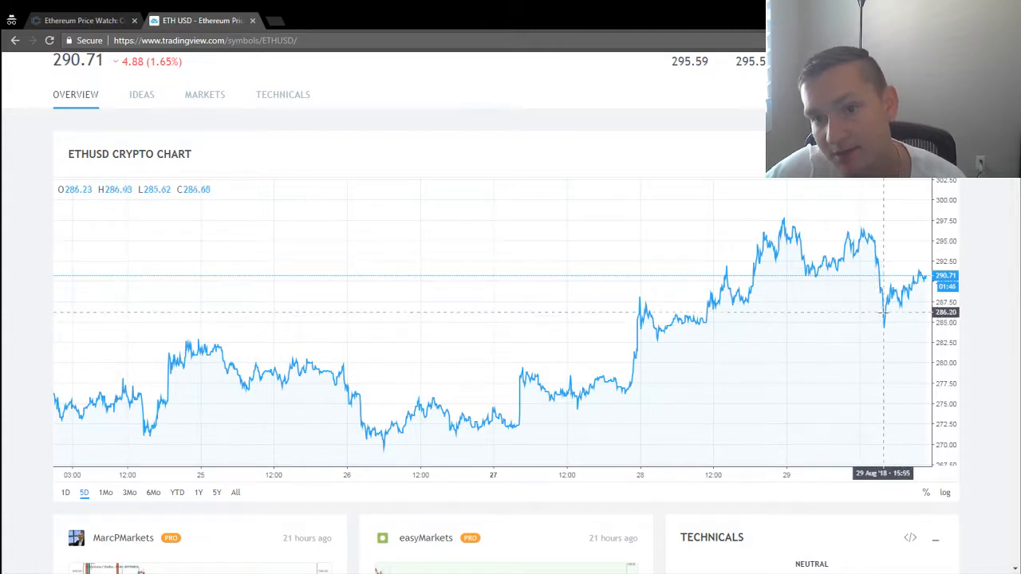
mouse_move(884, 265)
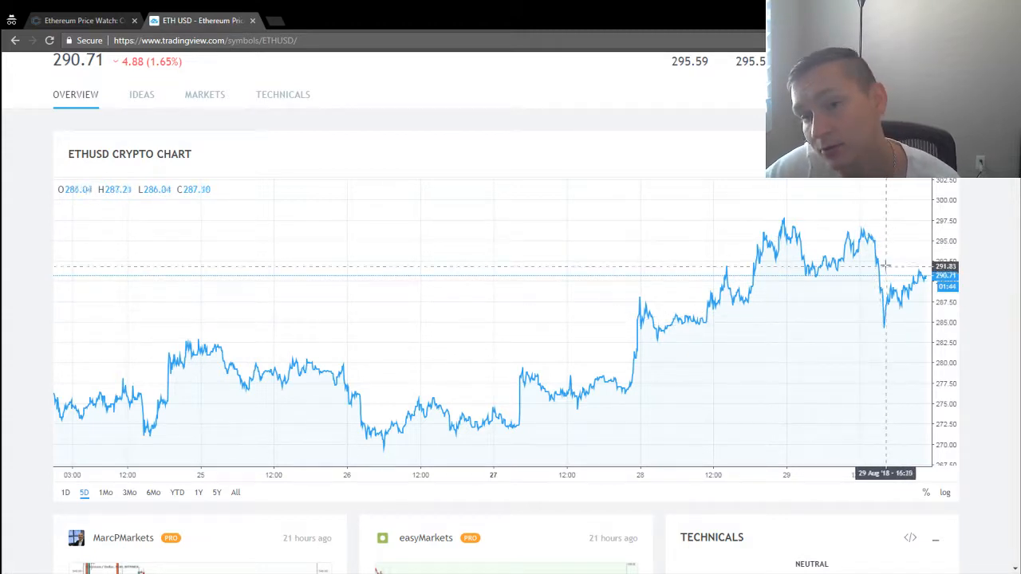
mouse_move(926, 272)
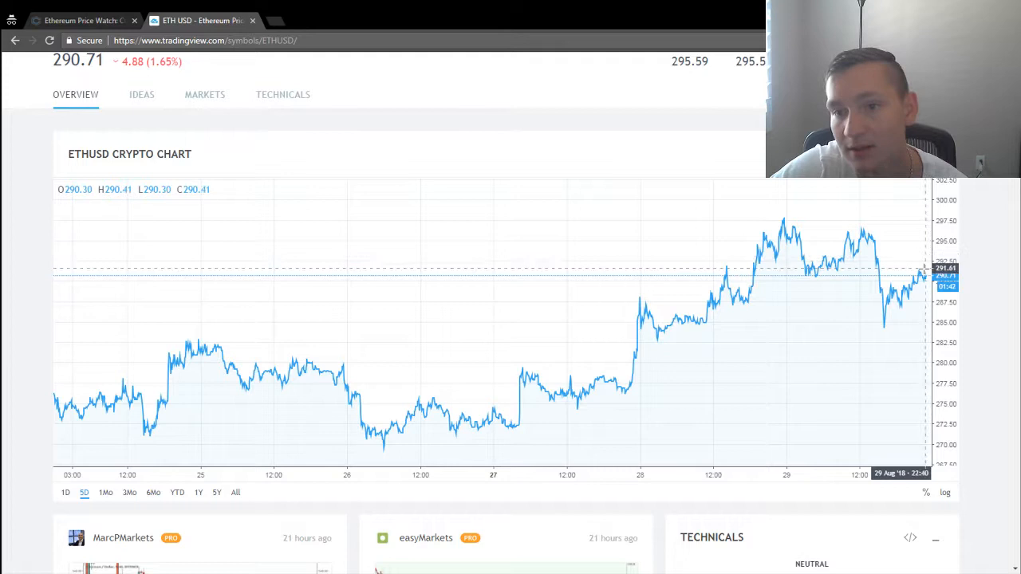
mouse_move(886, 317)
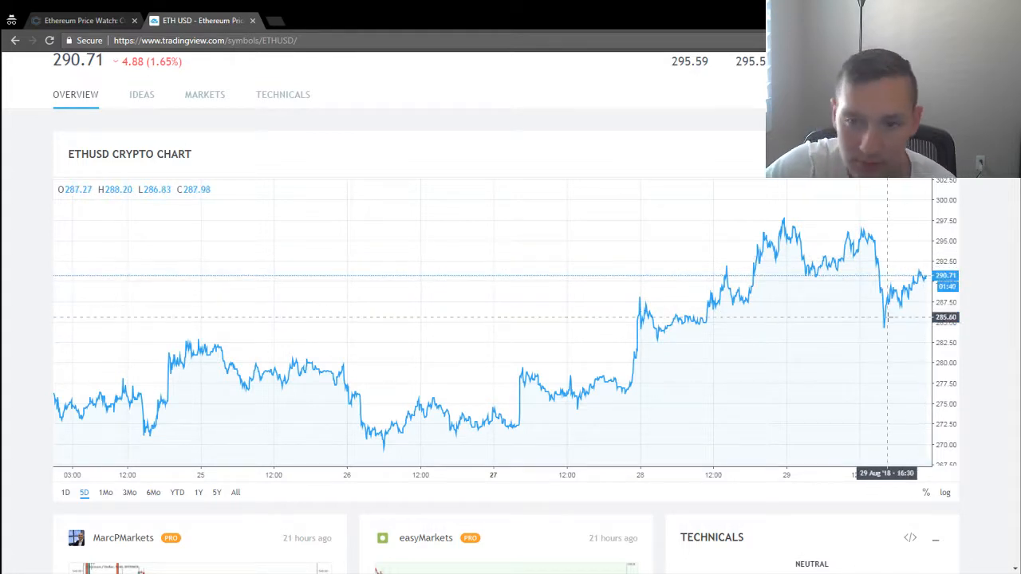
mouse_move(559, 159)
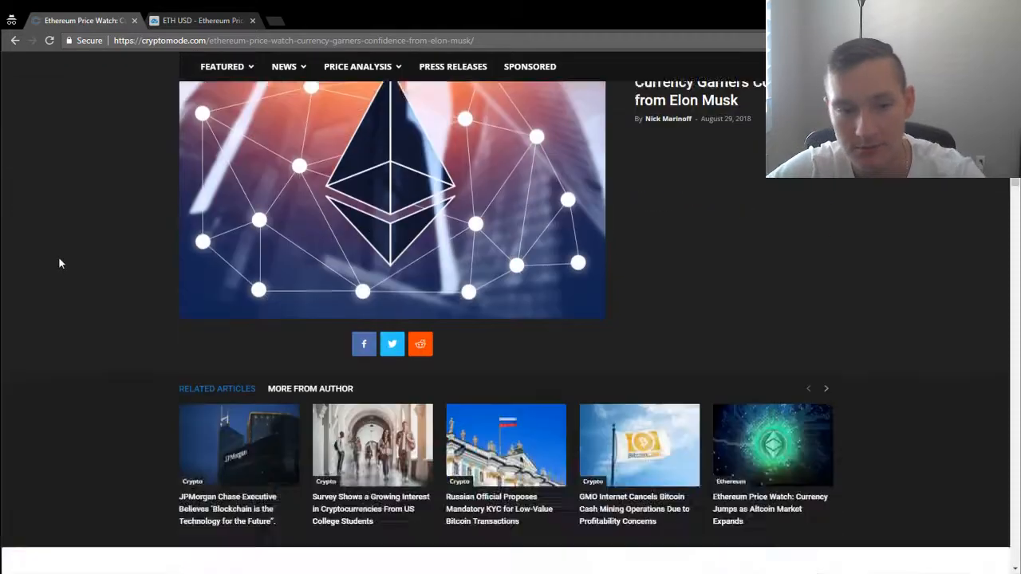
Scroll through the Cryptomode article's opening sections about Musk and Ethereum
scroll(up, 3)
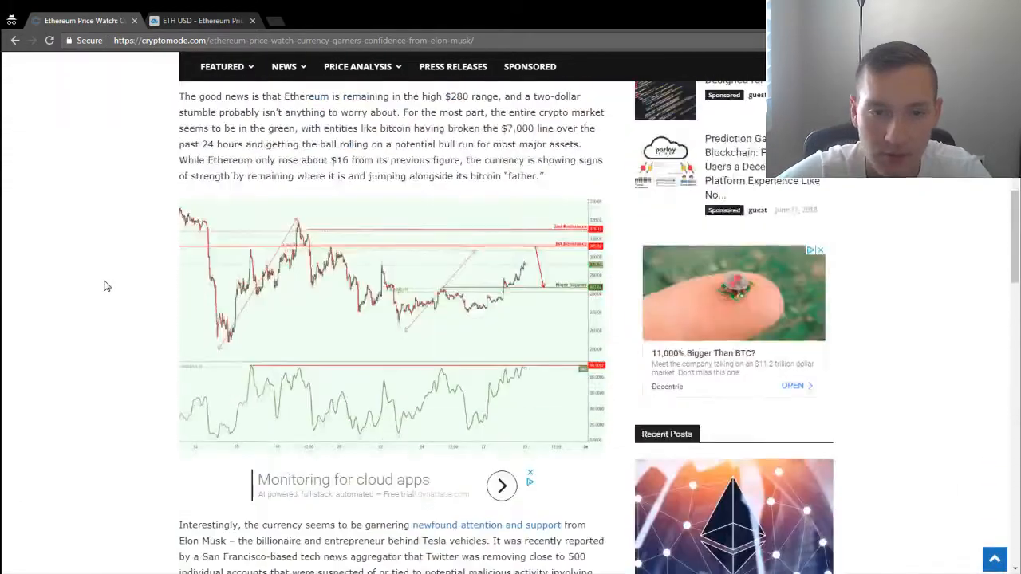
scroll(down, 3)
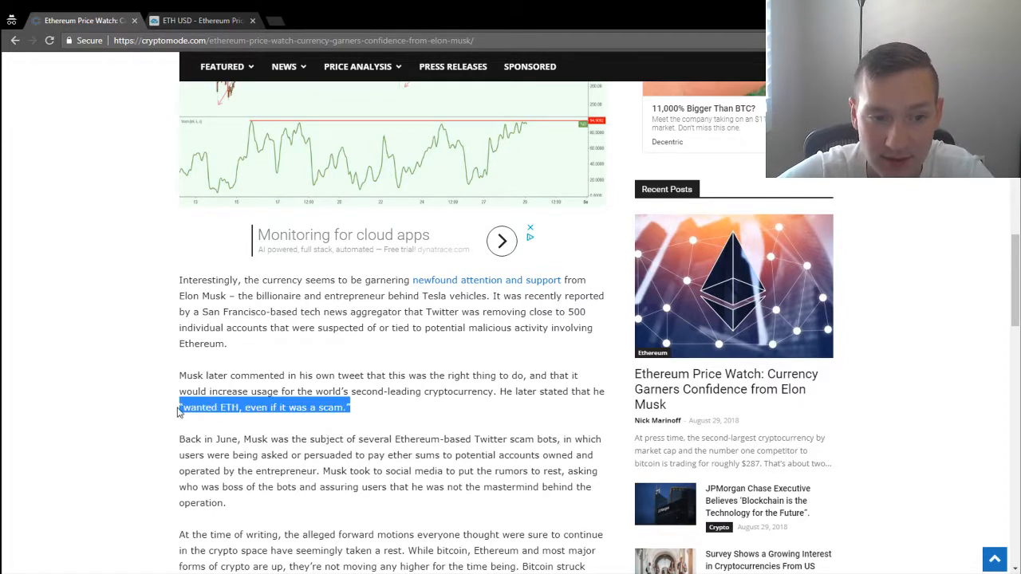
scroll(down, 3)
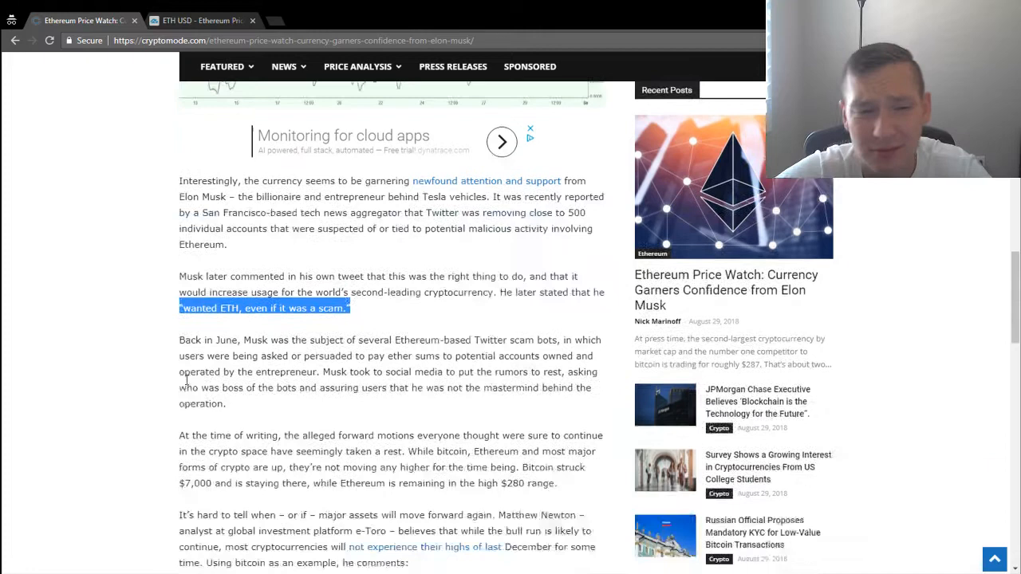
scroll(down, 3)
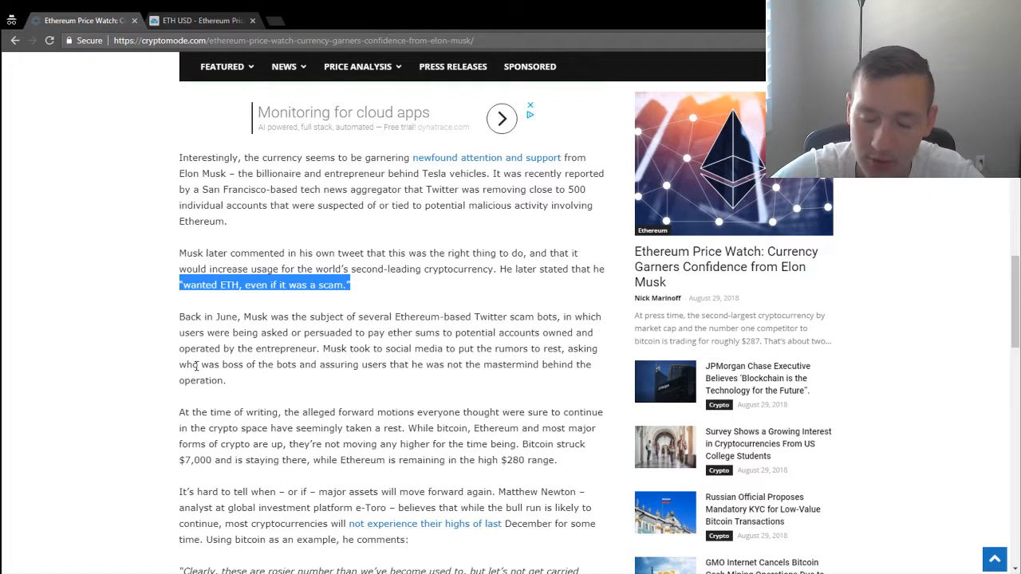
mouse_move(174, 355)
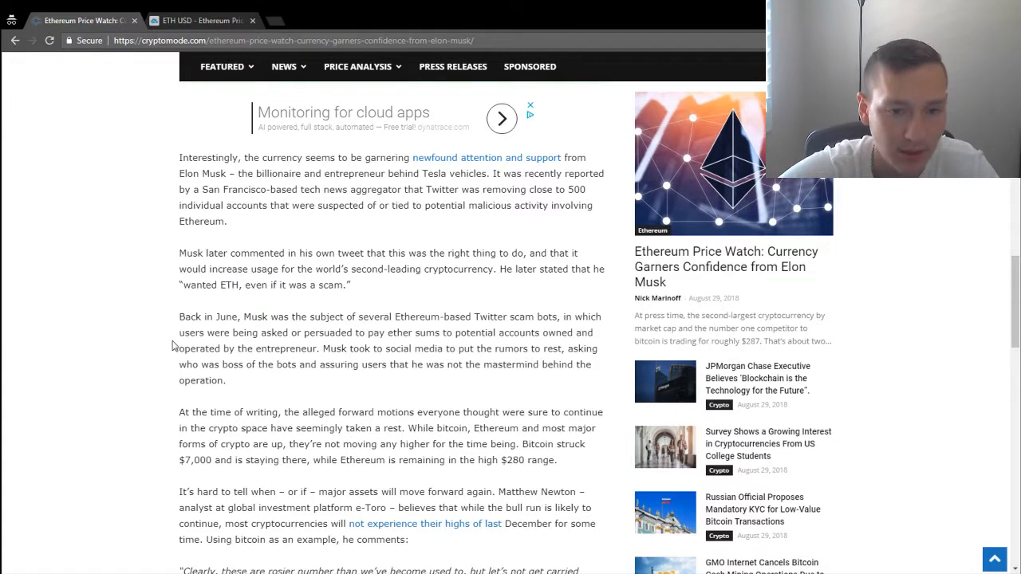
scroll(up, 3)
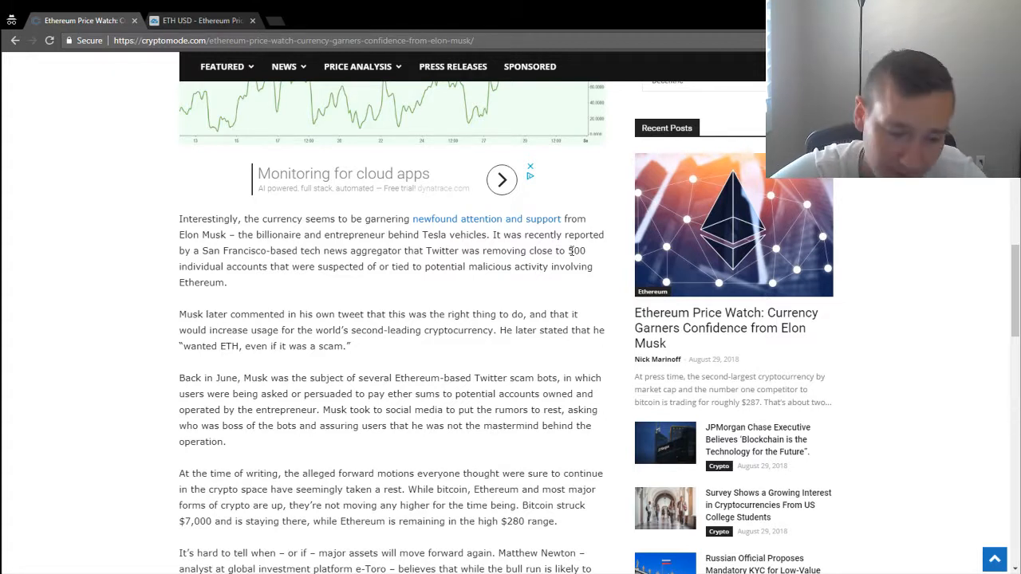
Scroll past the Bitcoin quote to the 'Ethereum Charts by TradingView' credit
scroll(down, 3)
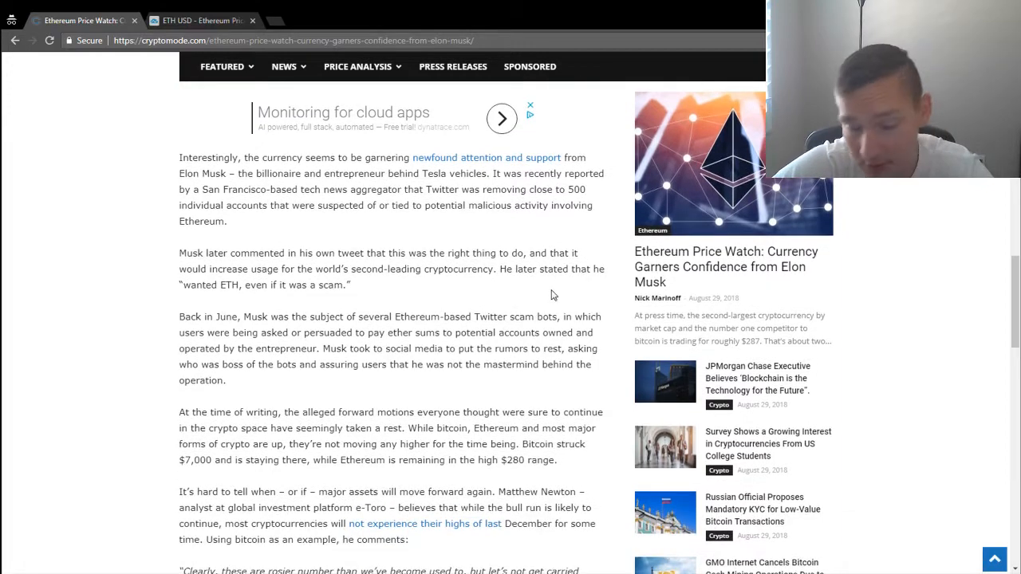
scroll(down, 3)
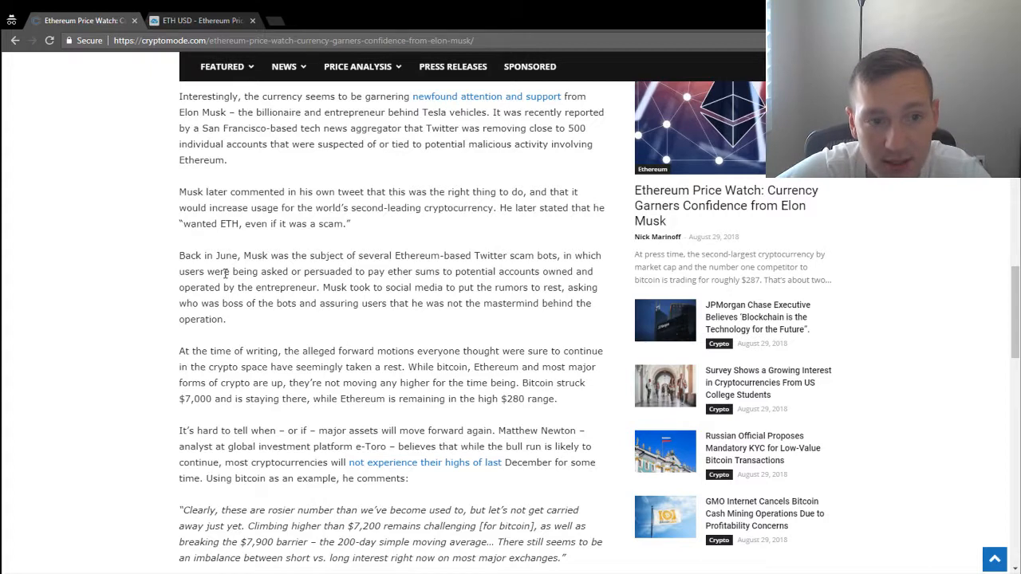
mouse_move(252, 319)
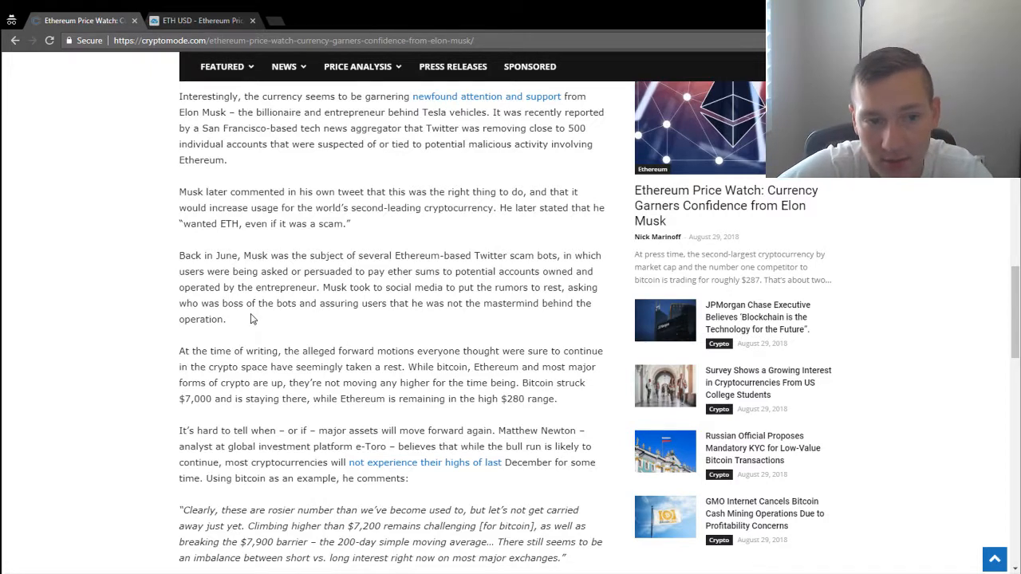
scroll(down, 3)
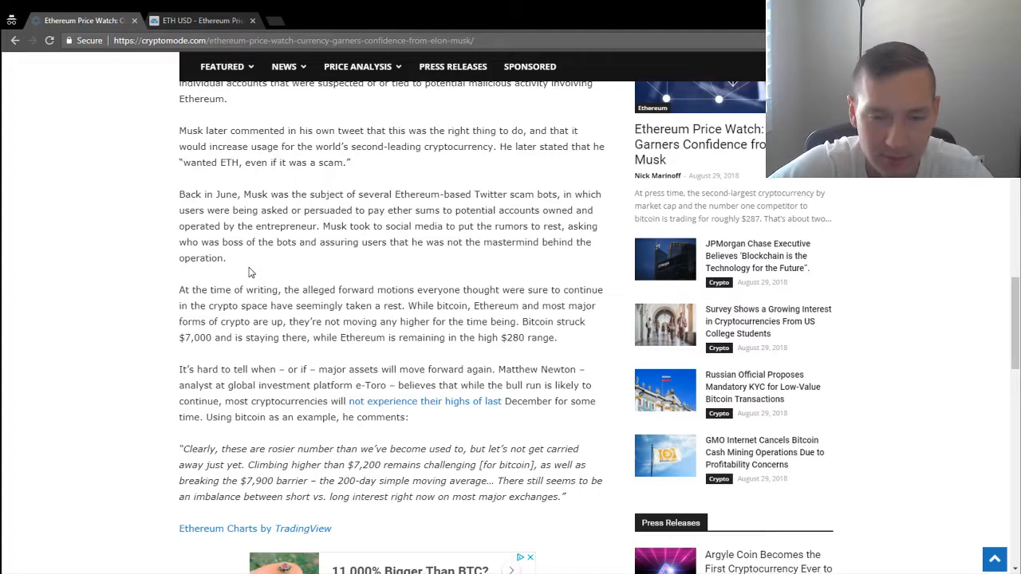
scroll(down, 3)
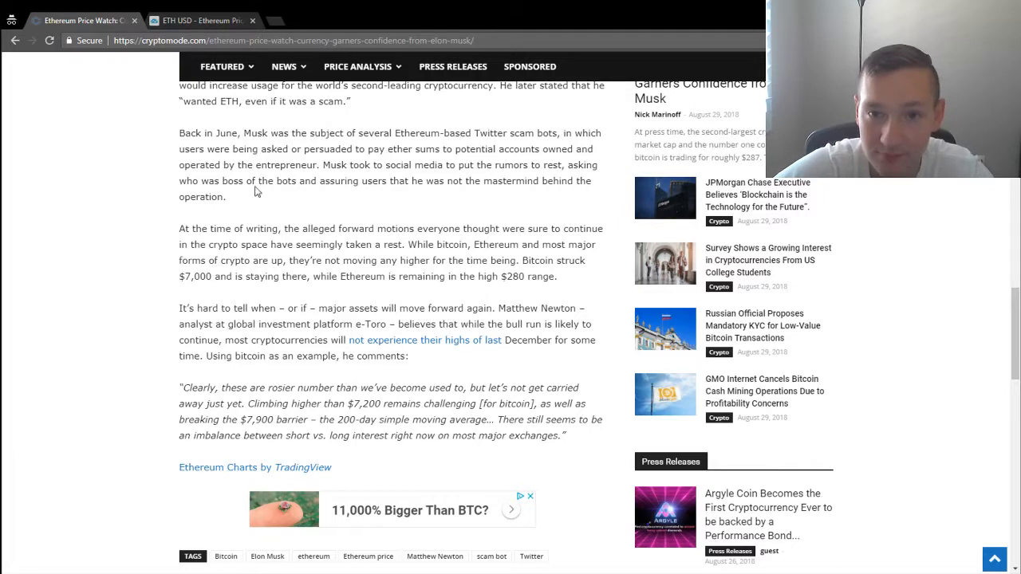
scroll(up, 3)
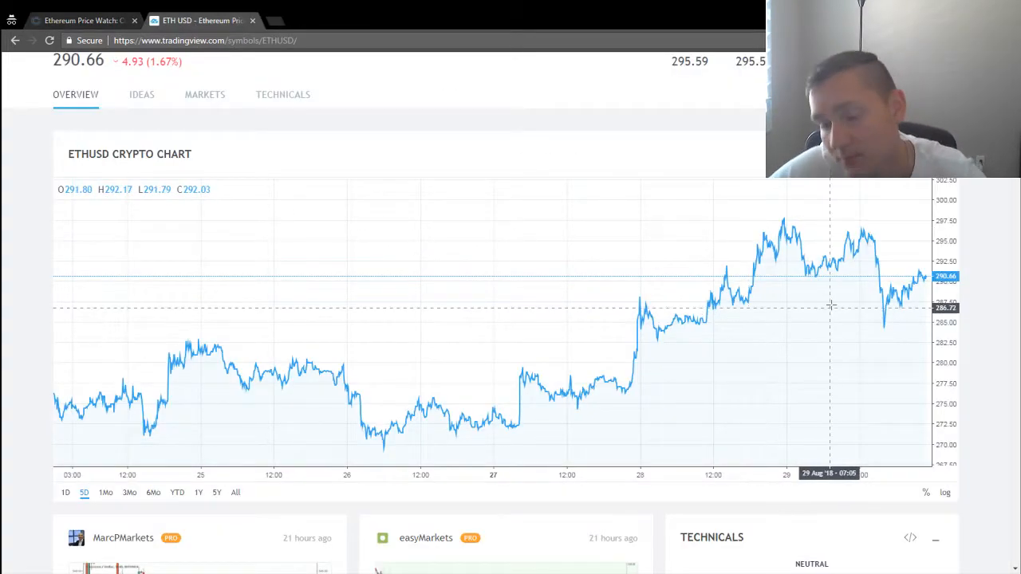
mouse_move(477, 483)
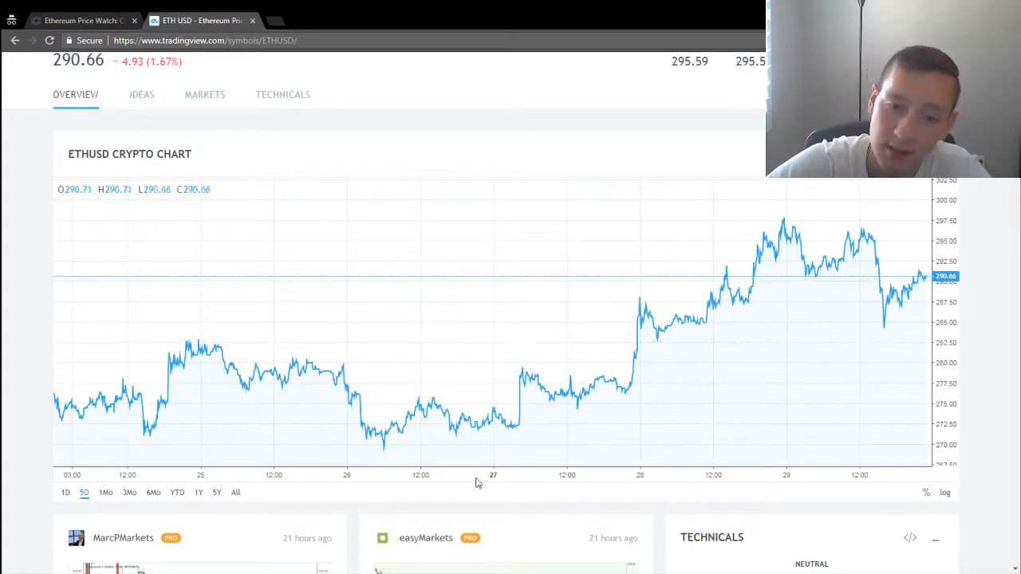
mouse_move(357, 405)
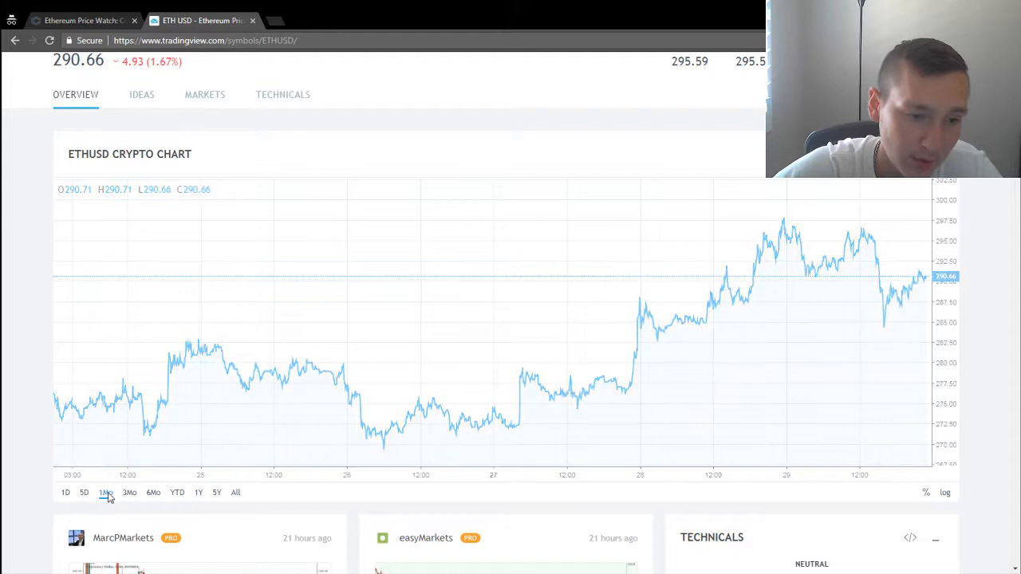
Widen the ETHUSD chart back to the 1Mo range
click(105, 492)
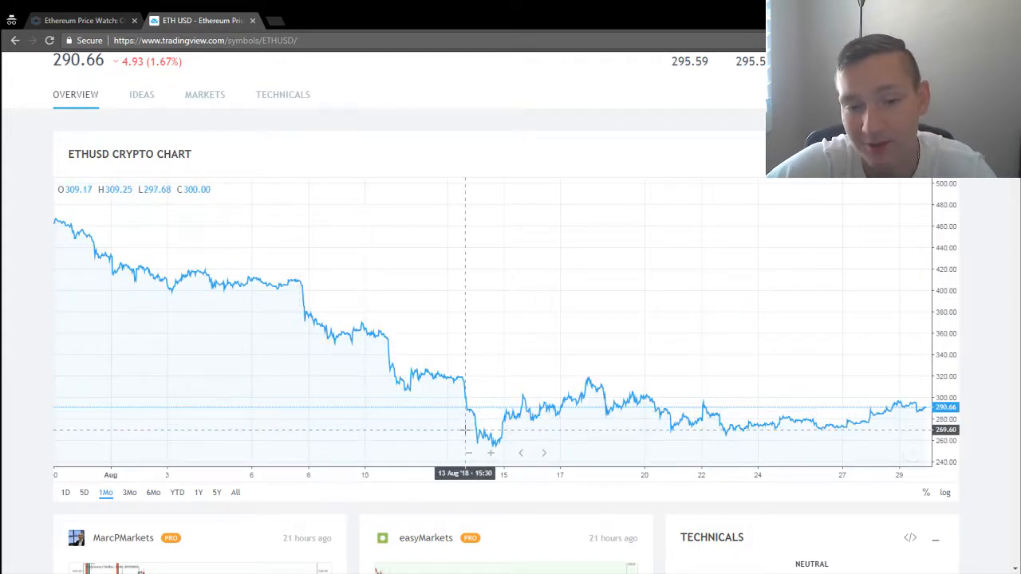
mouse_move(481, 431)
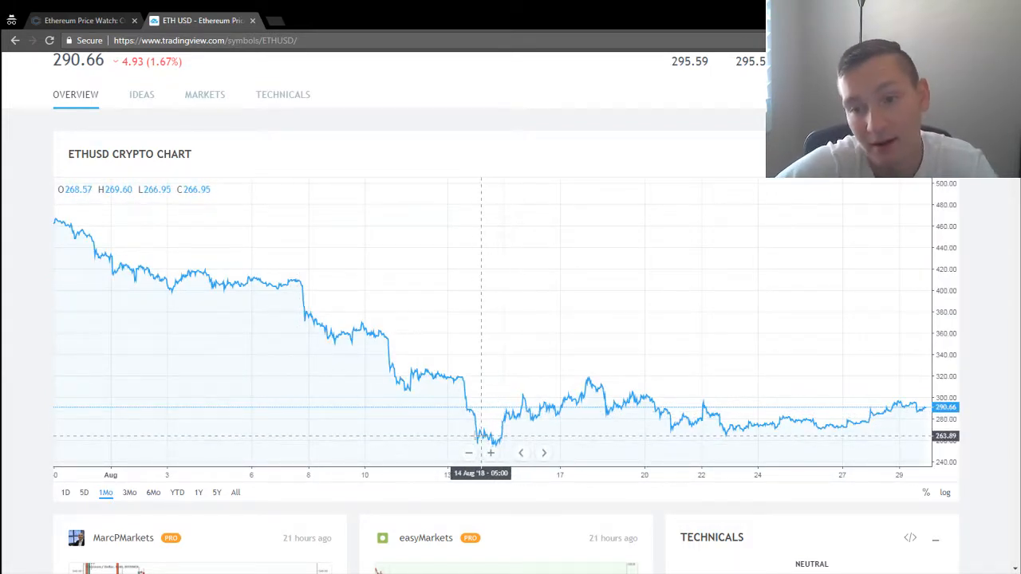
mouse_move(612, 423)
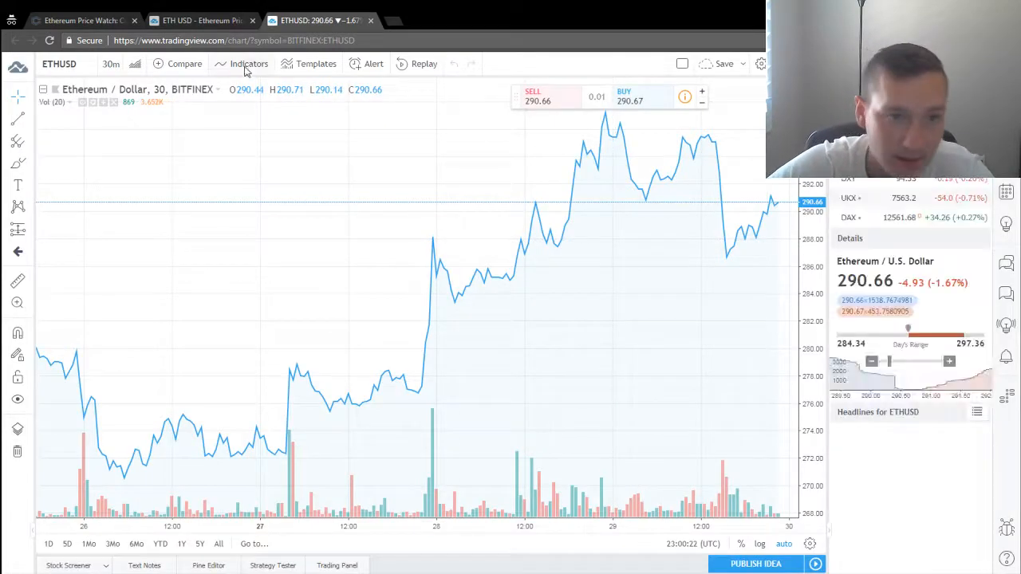
Add Relative Strength Index (14) from the Built-ins indicators list
click(249, 64)
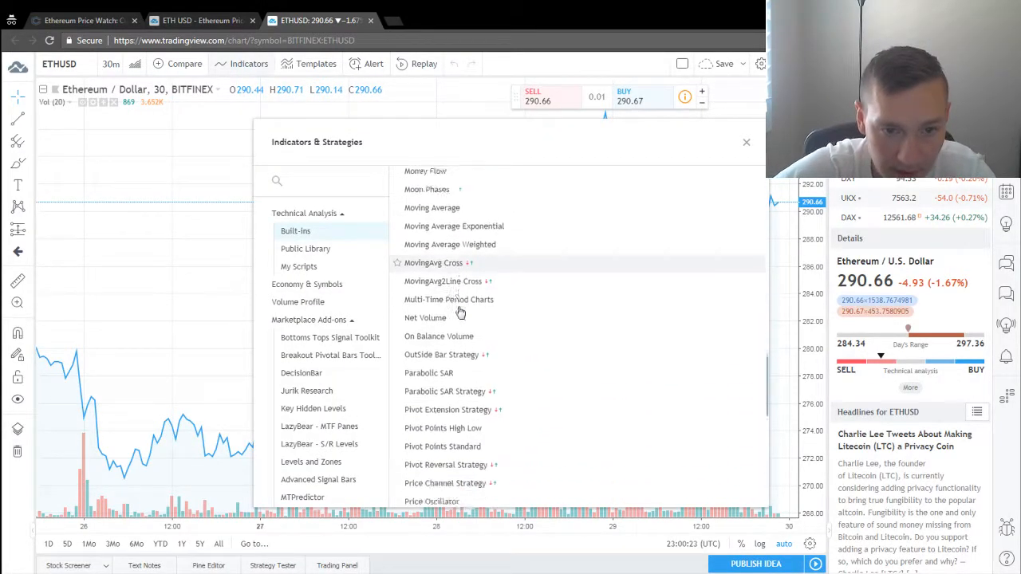
scroll(down, 3)
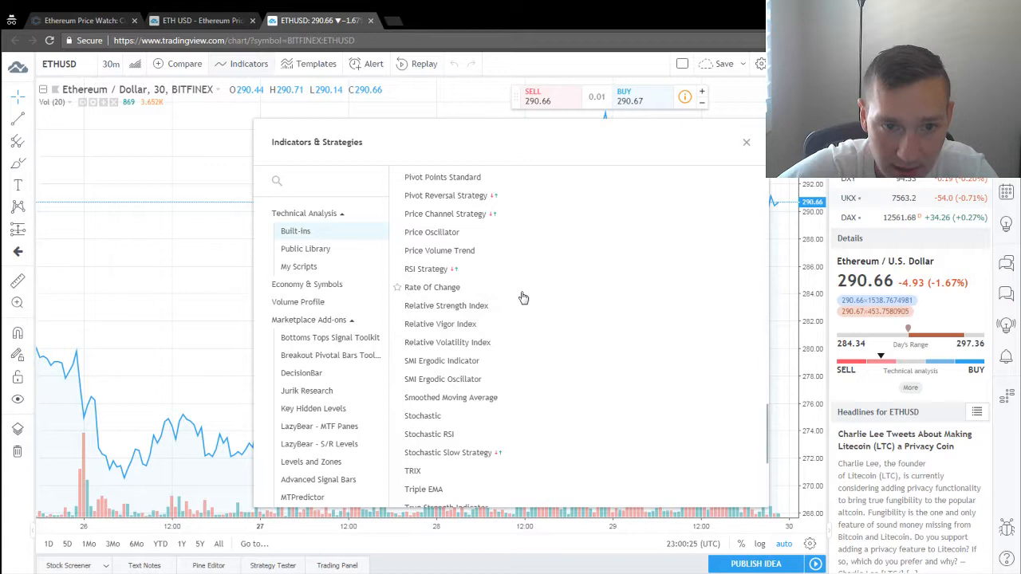
scroll(down, 3)
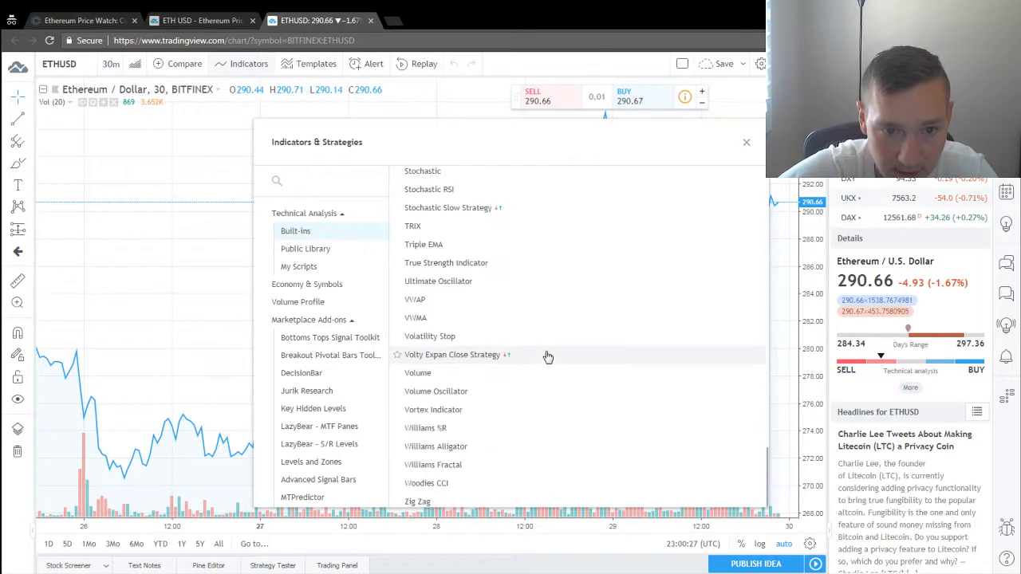
scroll(up, 3)
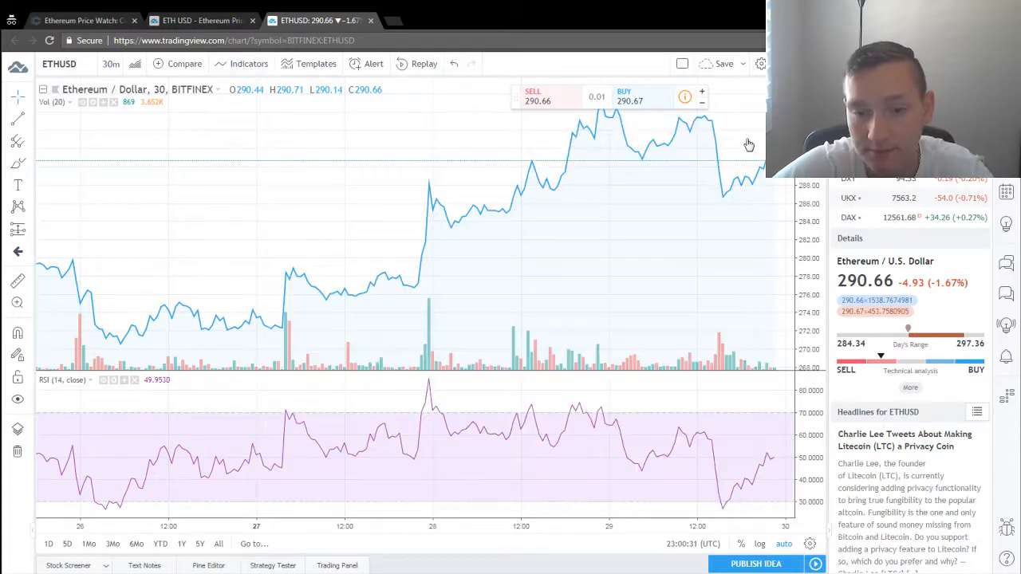
mouse_move(503, 415)
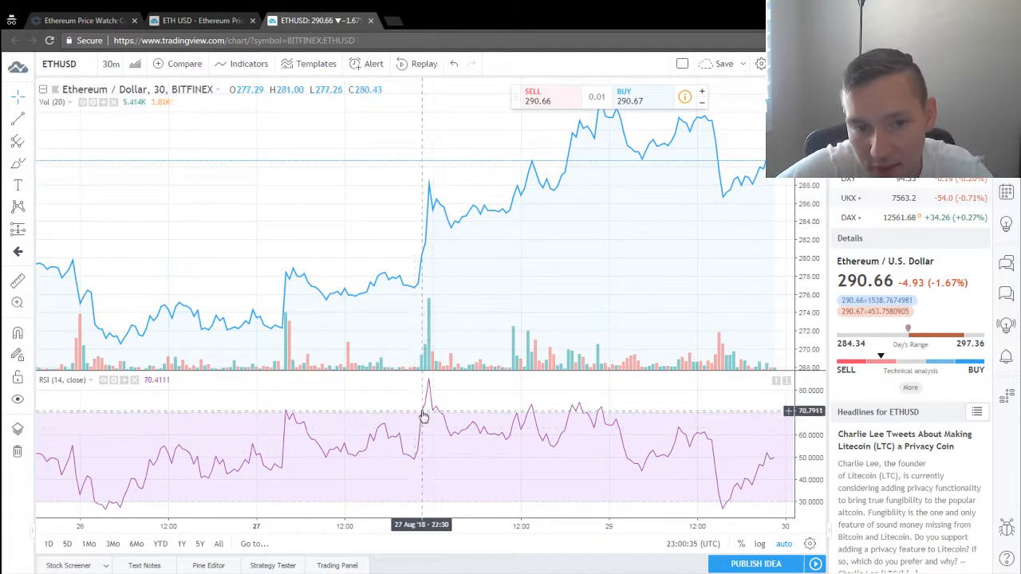
mouse_move(355, 374)
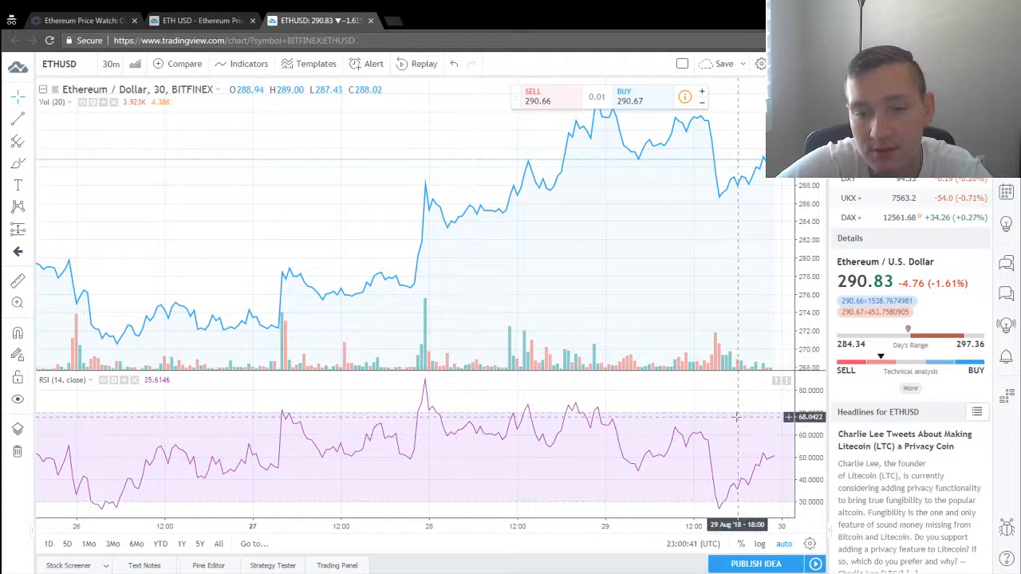
mouse_move(754, 337)
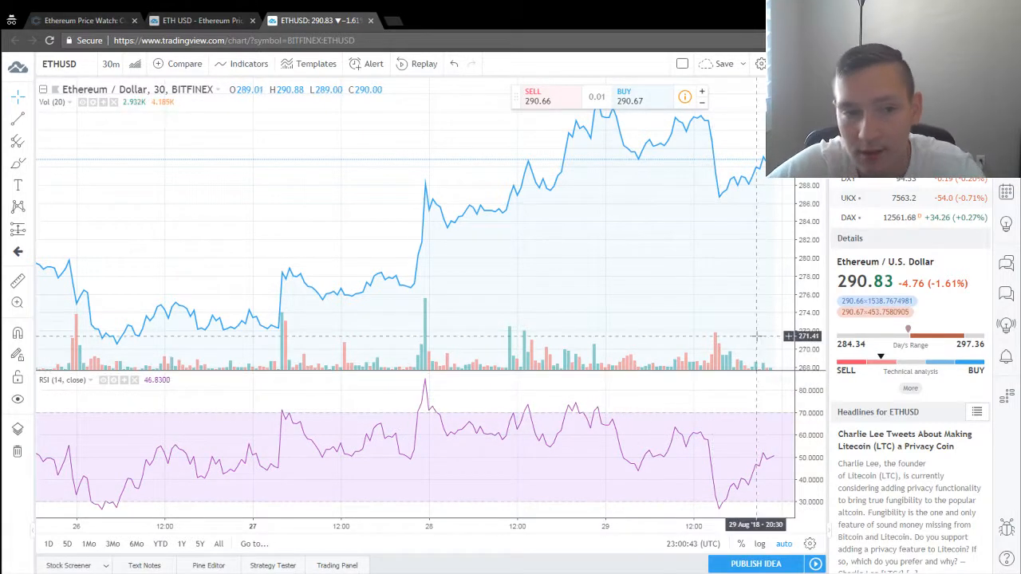
mouse_move(642, 355)
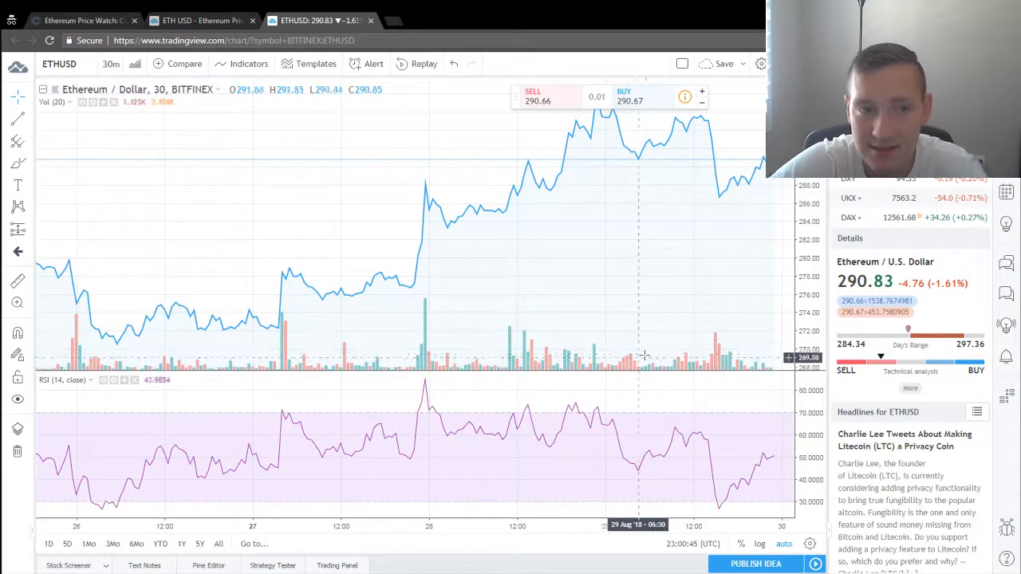
mouse_move(402, 226)
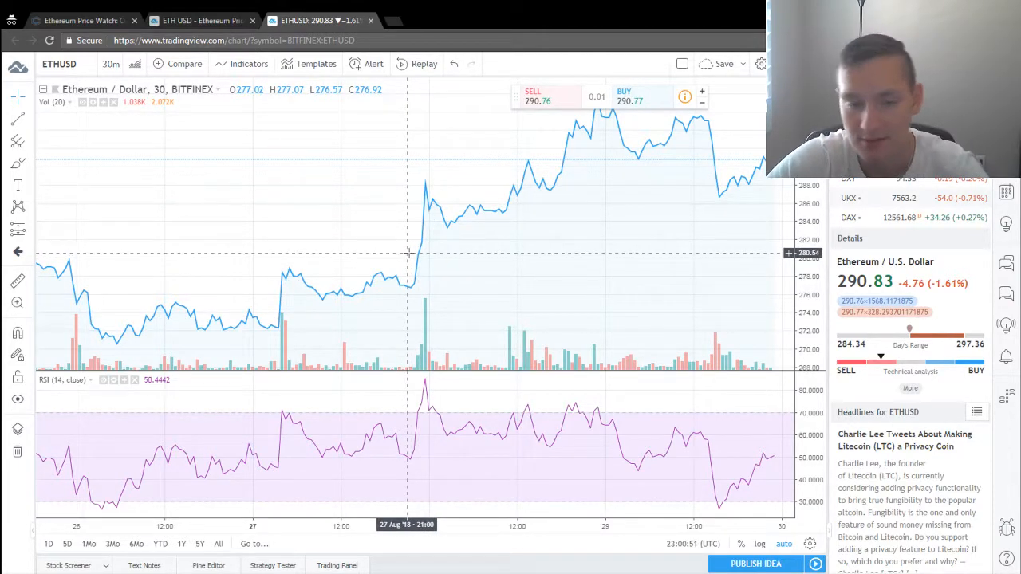
mouse_move(658, 265)
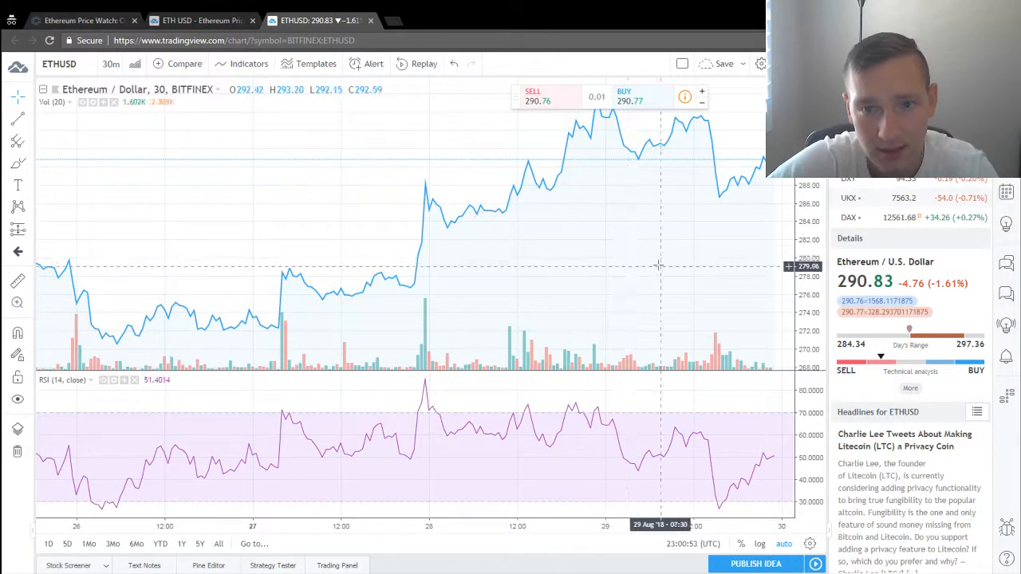
mouse_move(630, 263)
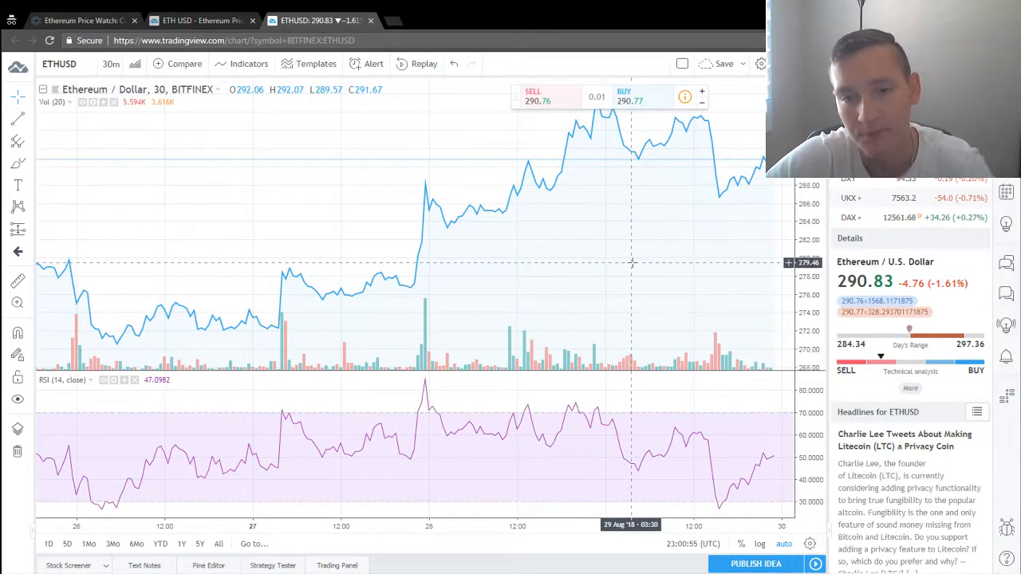
mouse_move(650, 291)
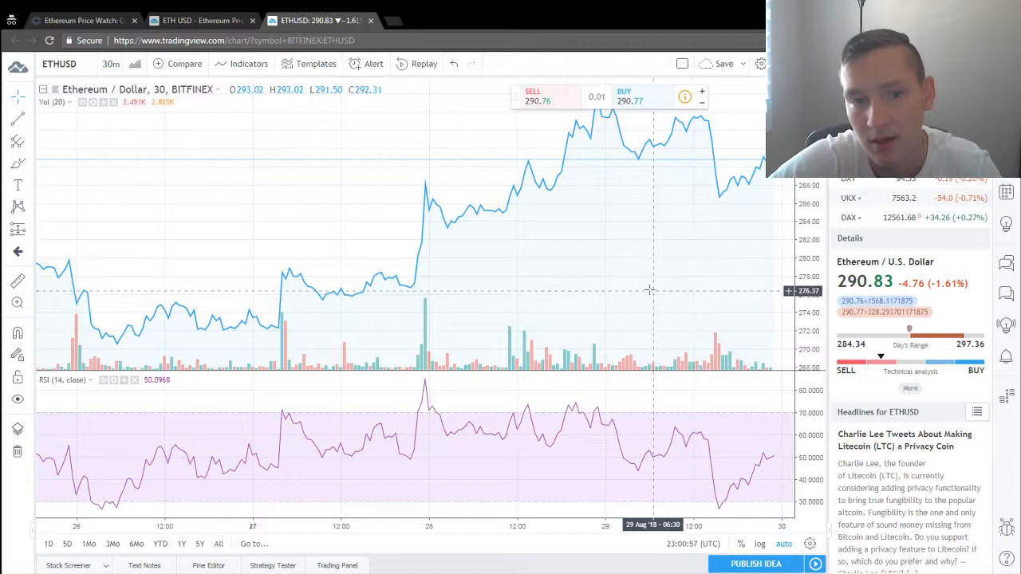
mouse_move(451, 231)
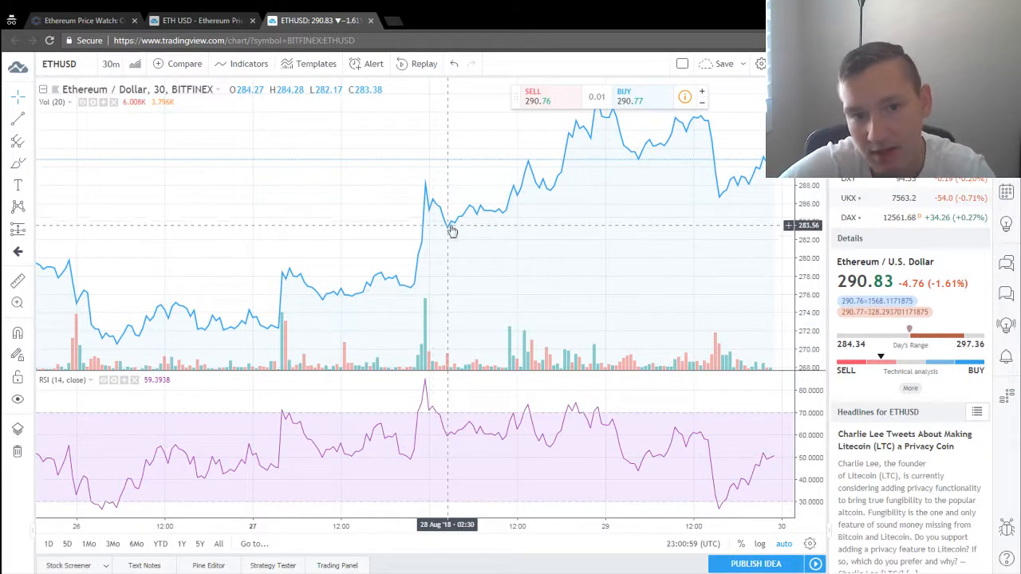
mouse_move(429, 231)
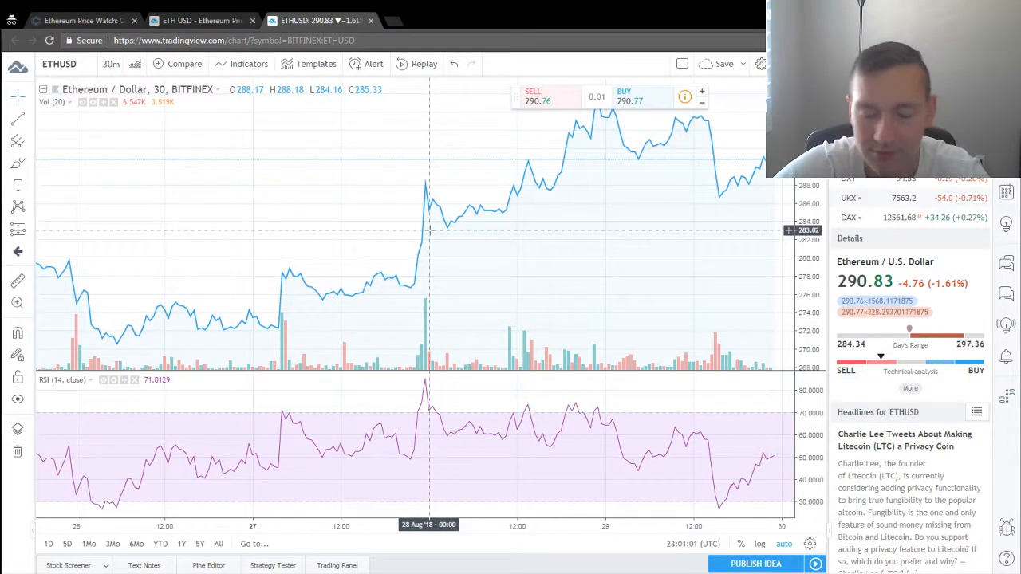
mouse_move(510, 309)
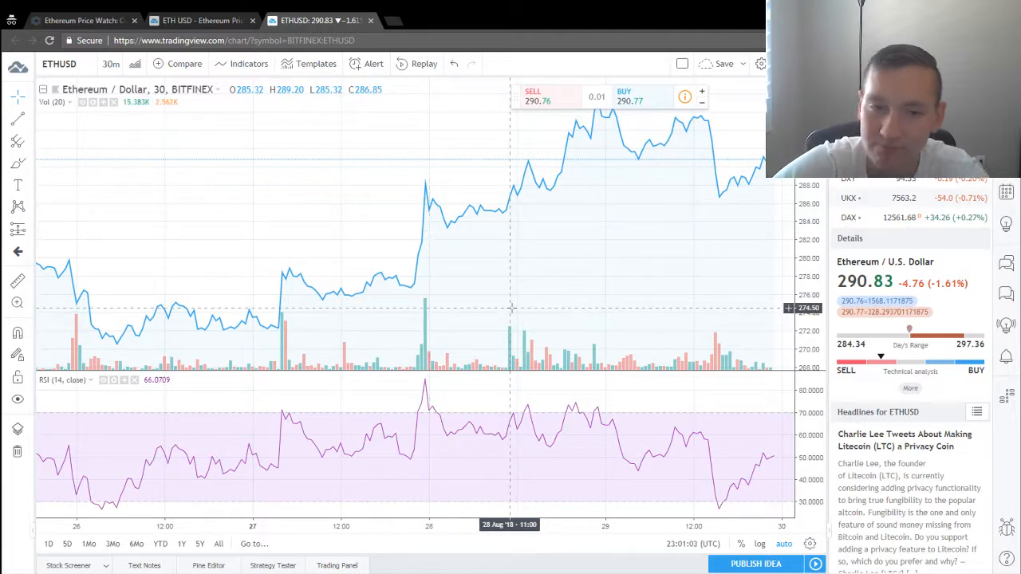
mouse_move(538, 309)
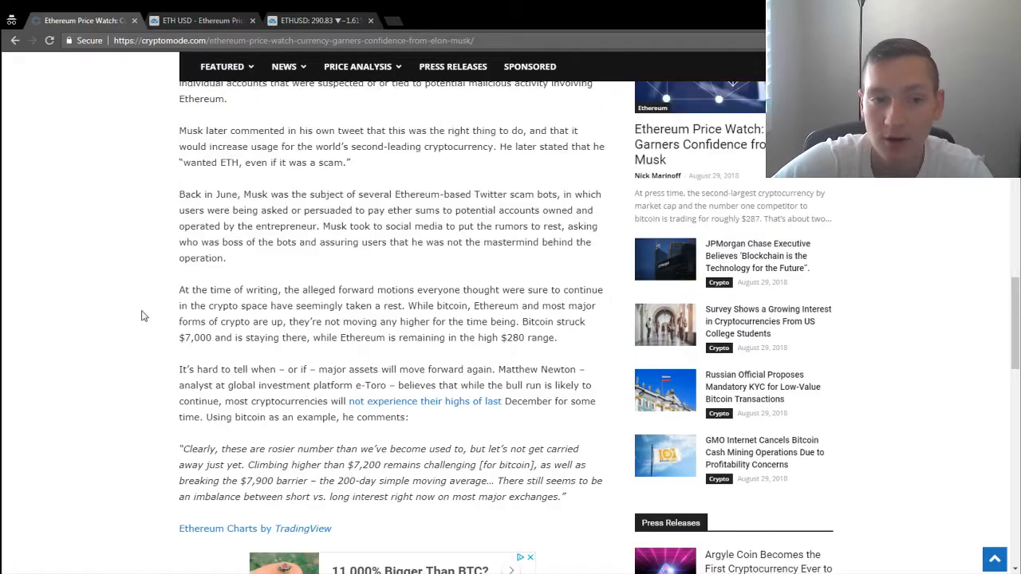
Scroll the Cryptomode article back up to its headline
scroll(up, 3)
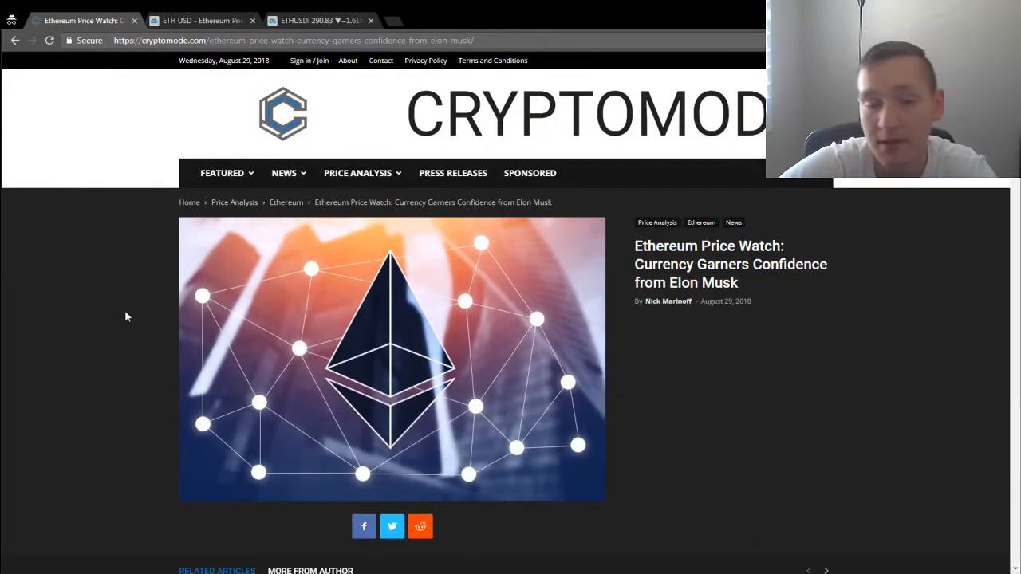